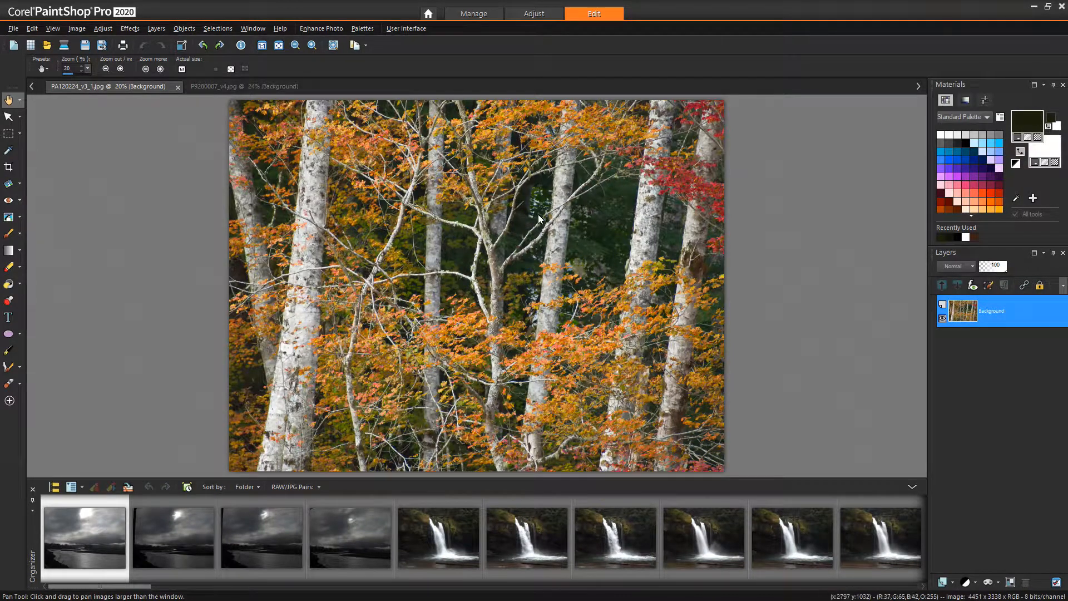
mouse_move(443, 268)
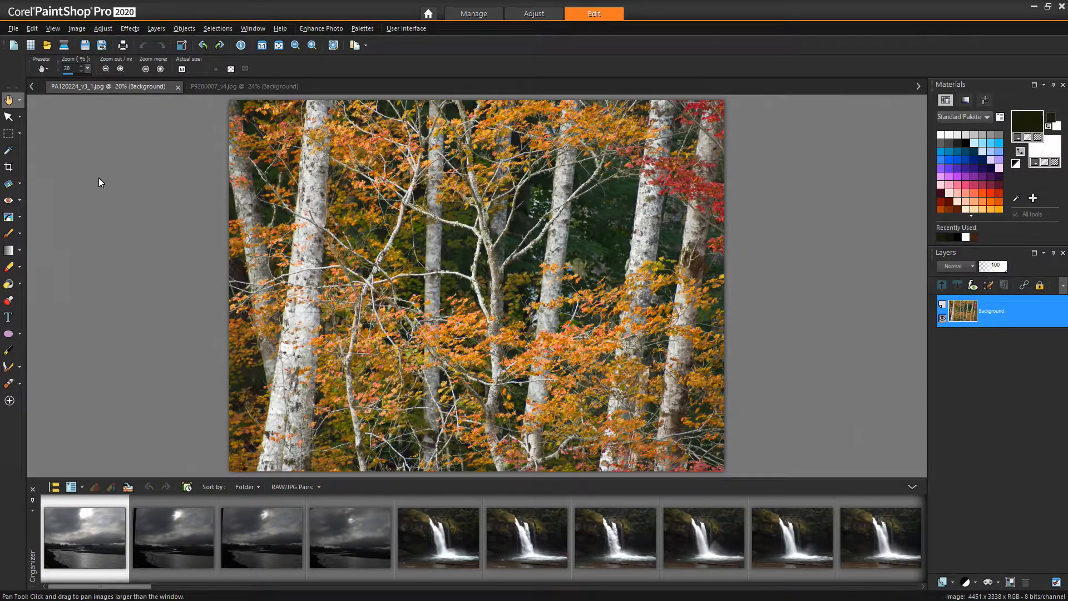
Select the Clone Brush from the Tools toolbar for retouching the birch photo
left_click(10, 117)
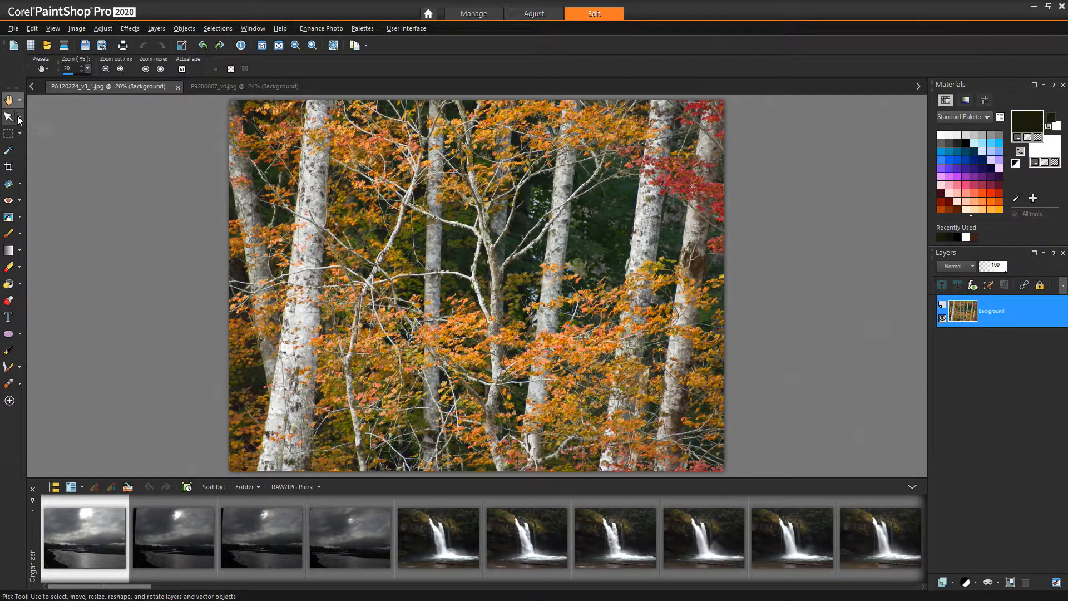
mouse_move(10, 182)
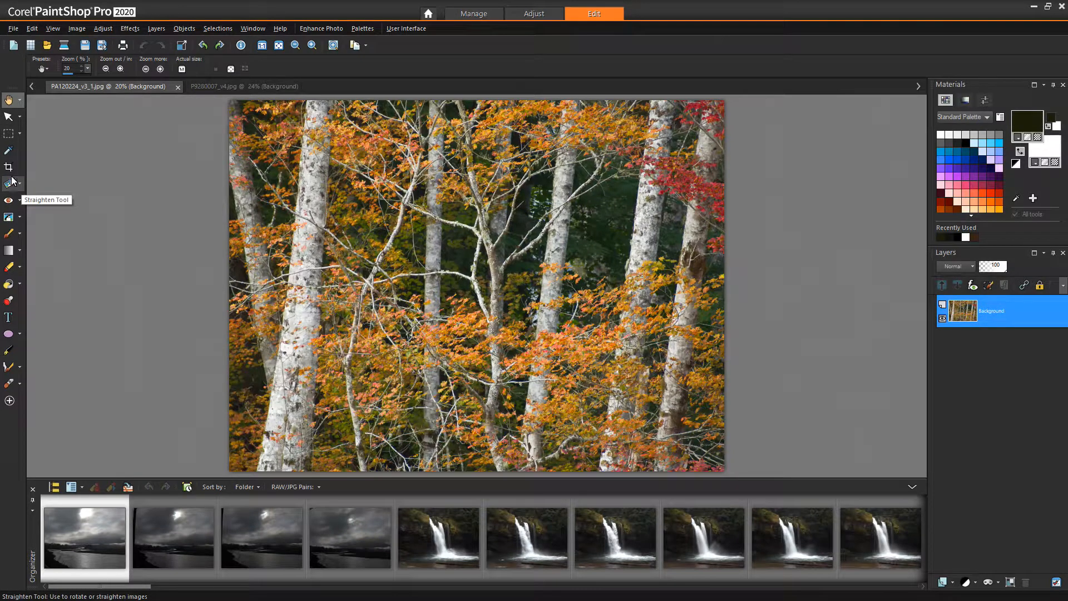
mouse_move(10, 200)
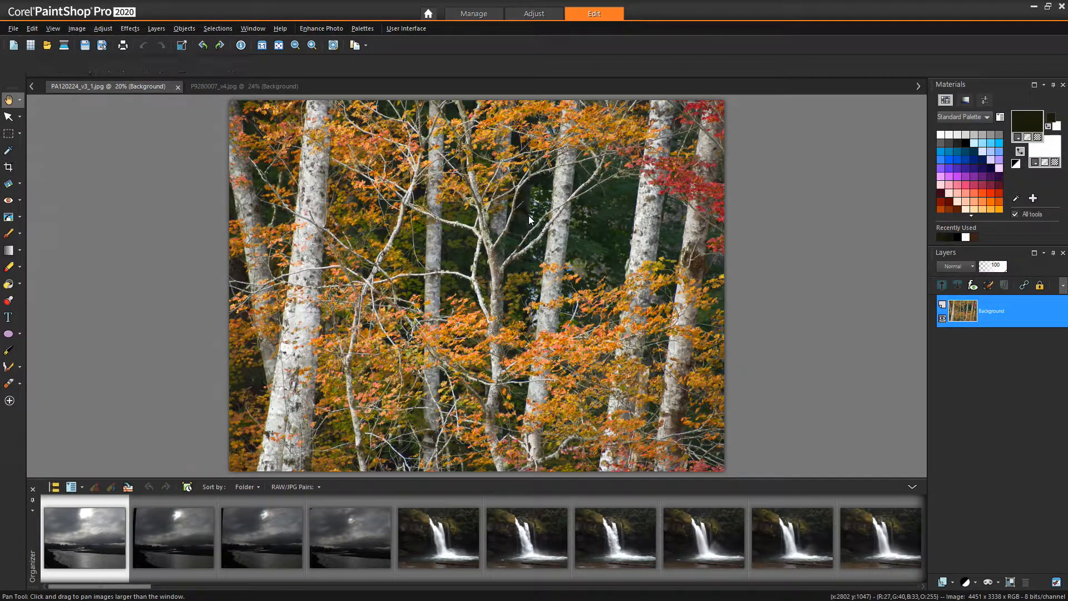
left_click(9, 217)
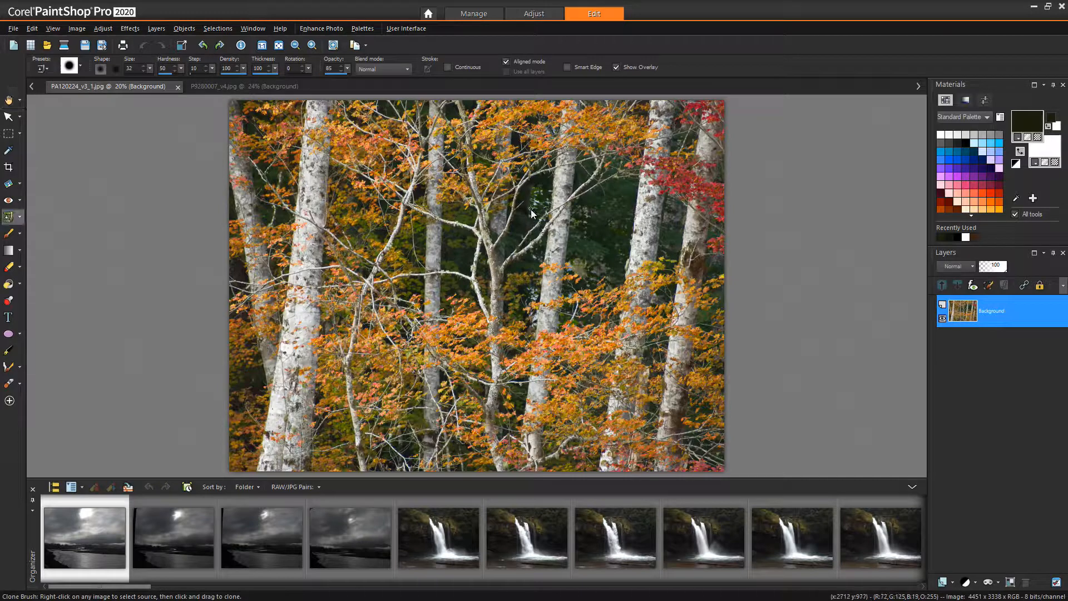
left_click(298, 44)
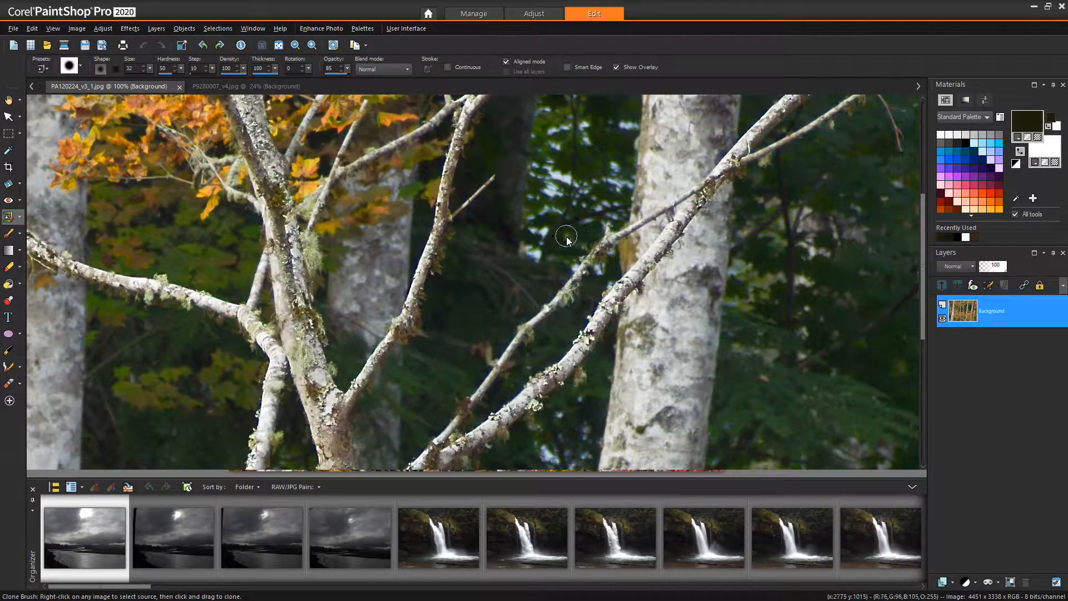
mouse_move(529, 232)
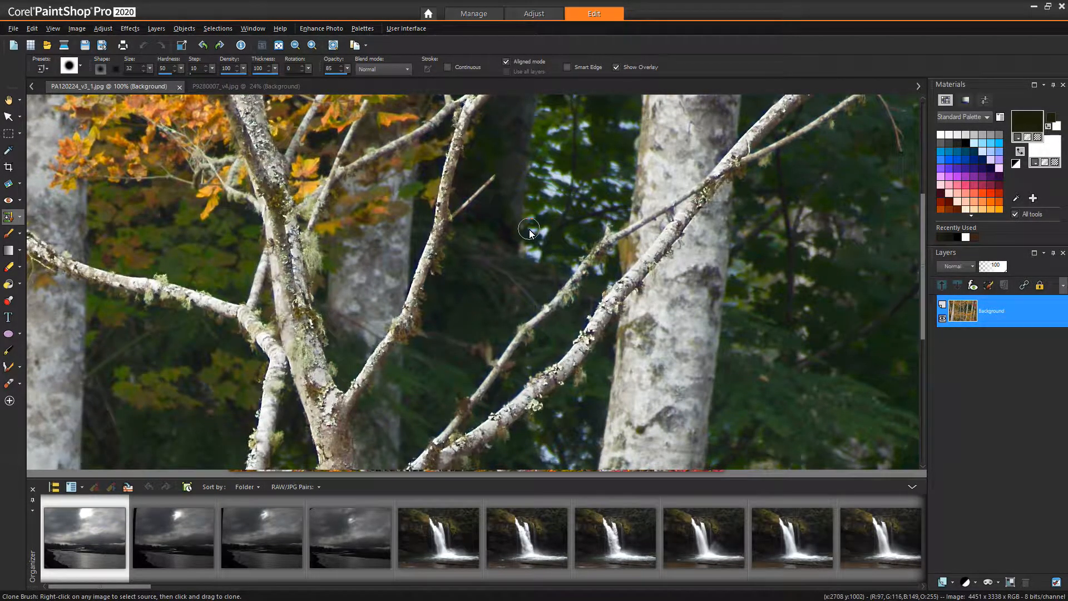
mouse_move(494, 210)
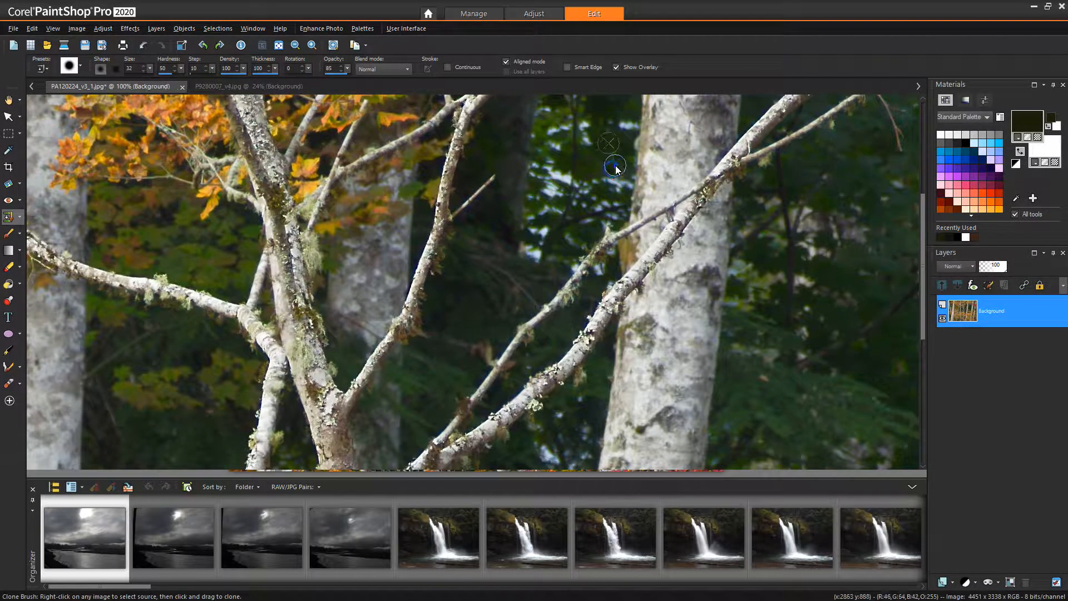
mouse_move(622, 126)
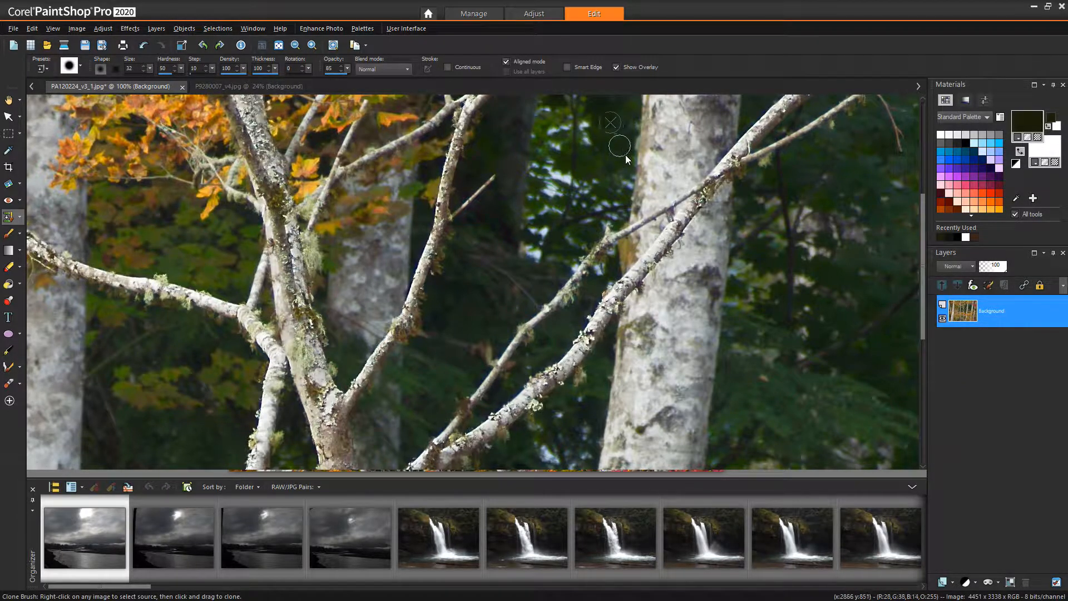
mouse_move(602, 163)
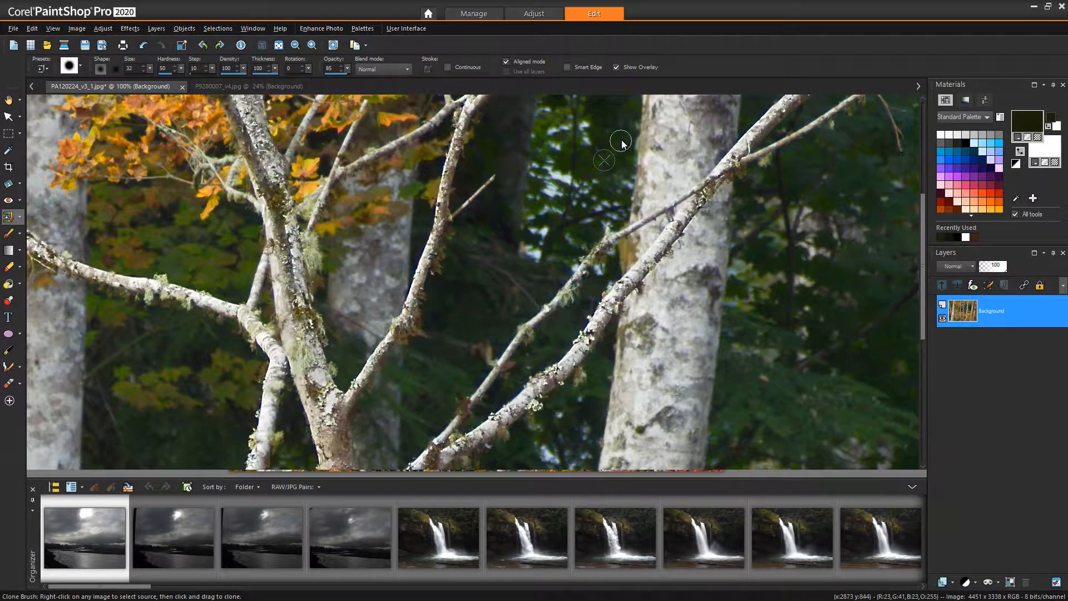
mouse_move(582, 129)
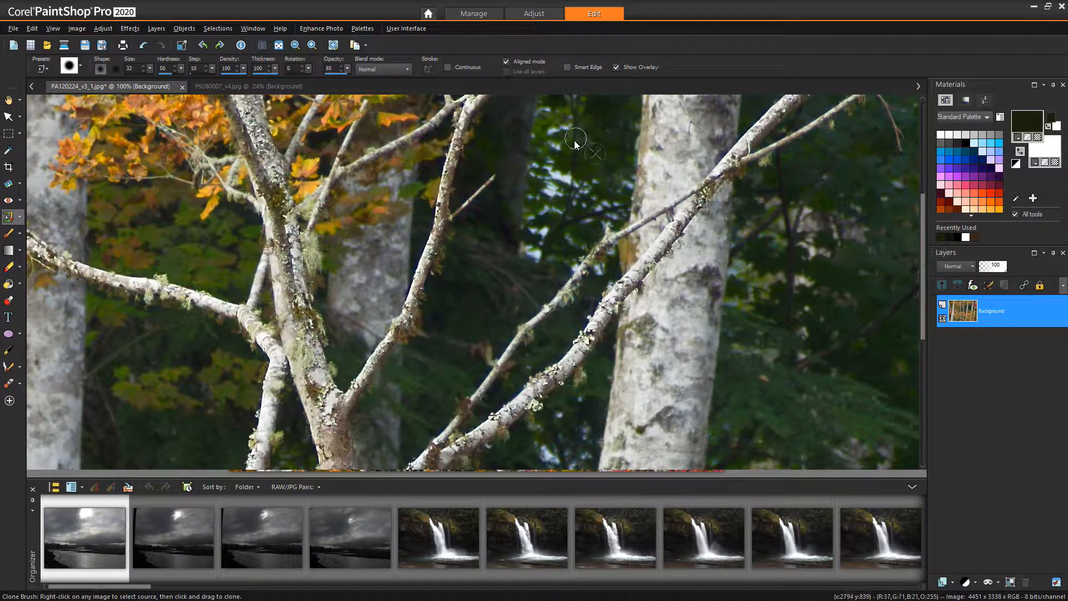
mouse_move(571, 147)
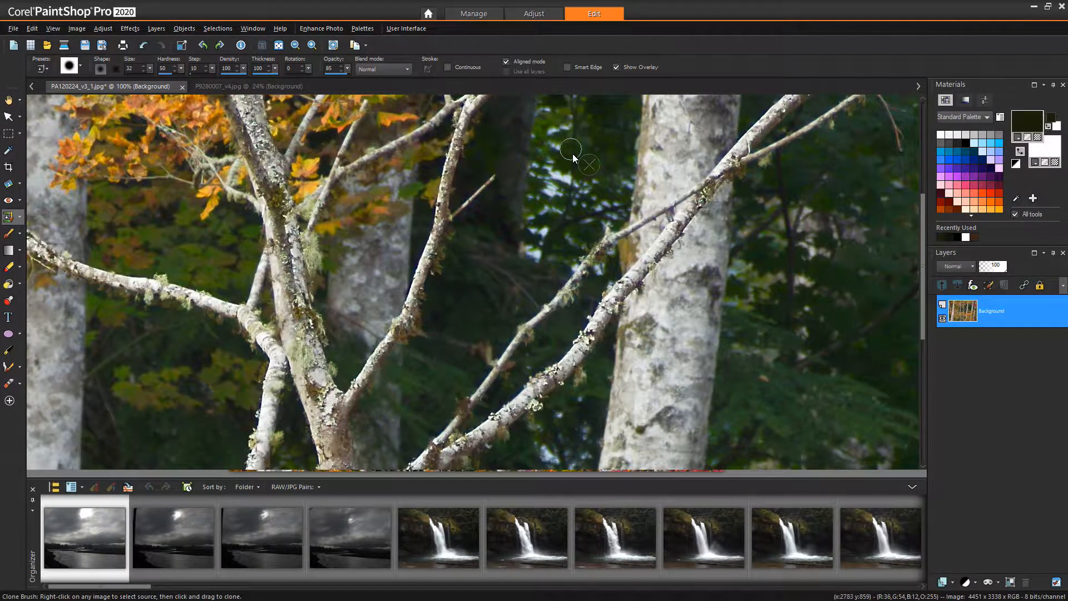
Adjust the Clone Brush options before painting over bright spots near the trunk
left_click(311, 44)
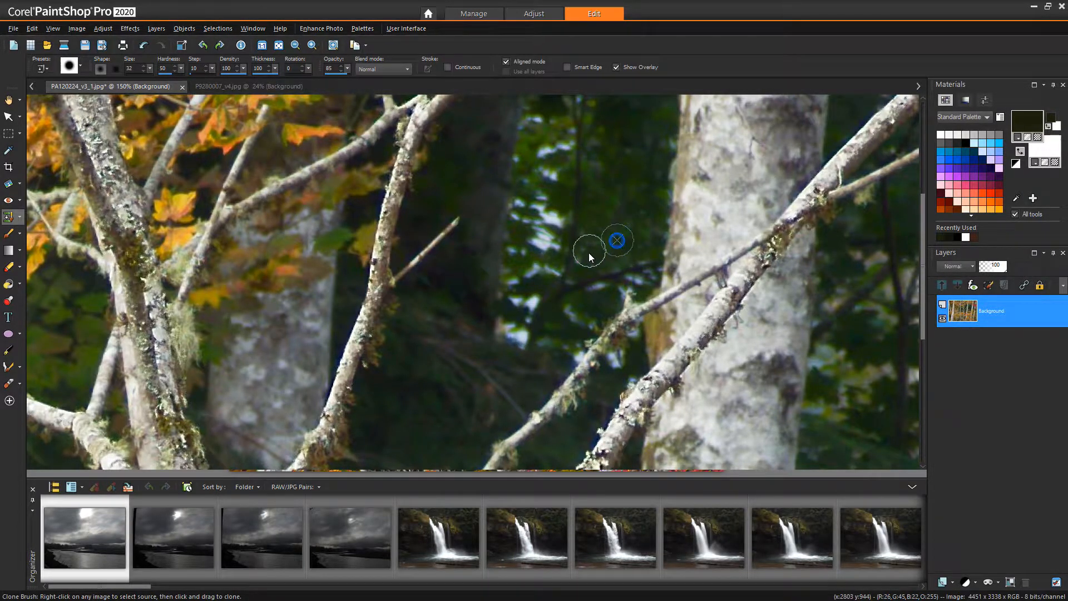
mouse_move(599, 217)
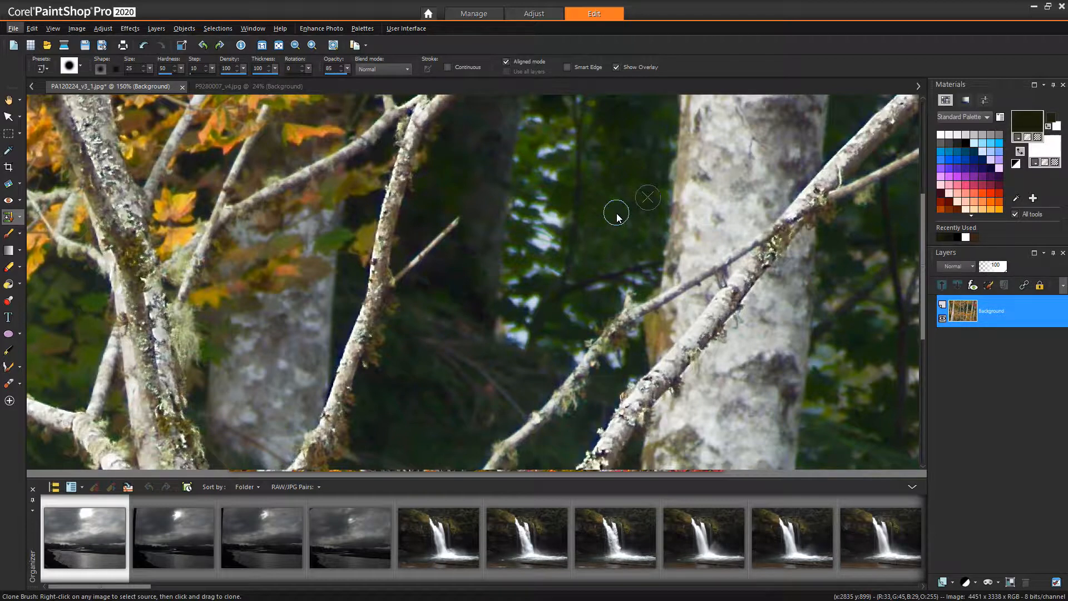
mouse_move(605, 206)
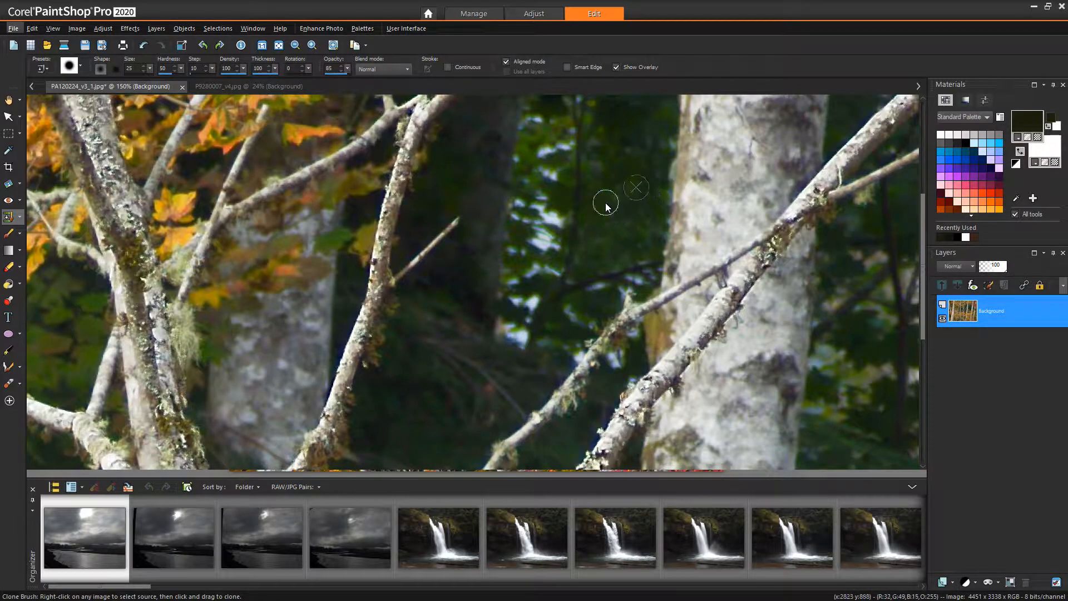
mouse_move(563, 198)
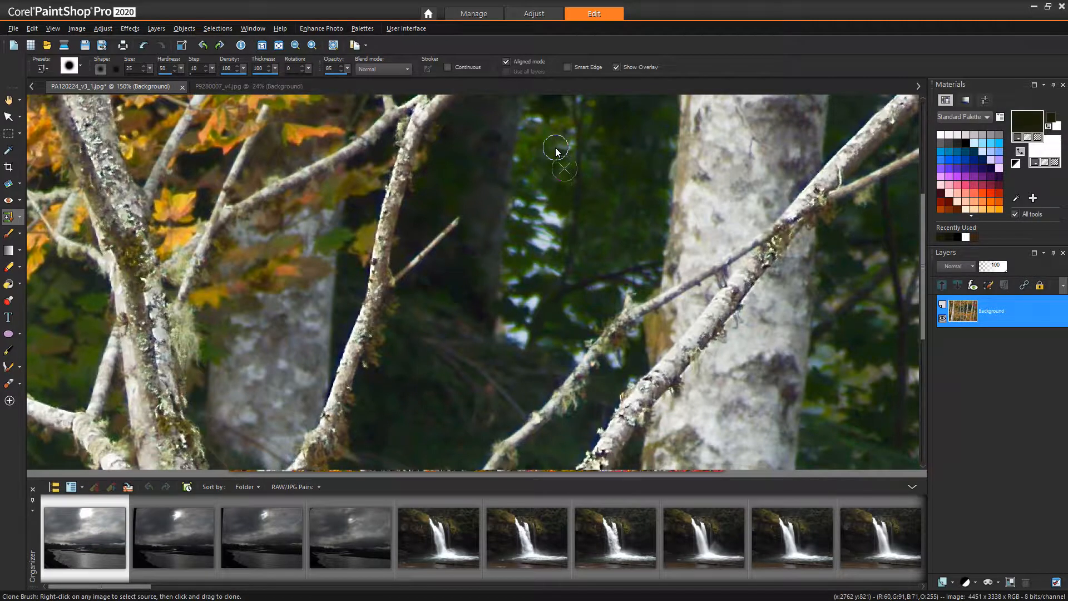
mouse_move(550, 168)
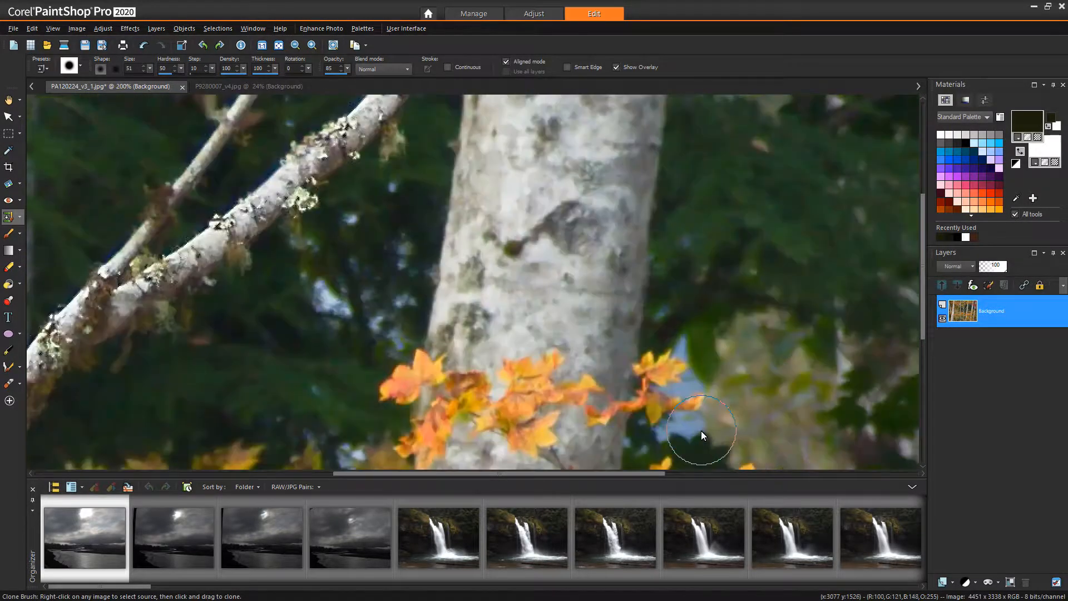
Clone foliage over the sky patch and the bright gap below the orange leaves
left_click_drag(702, 436, 686, 358)
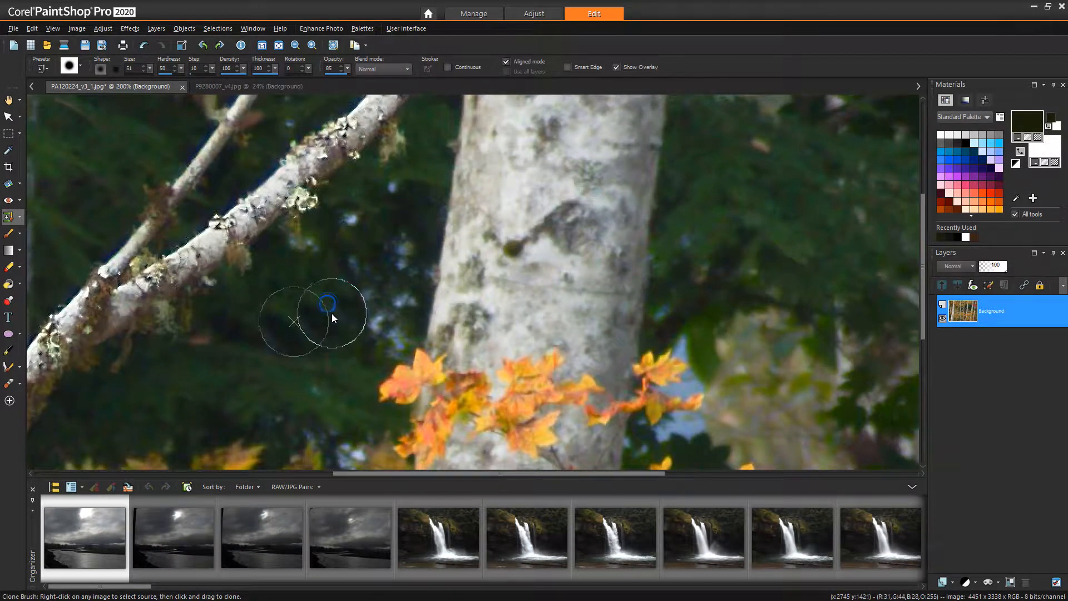
mouse_move(770, 223)
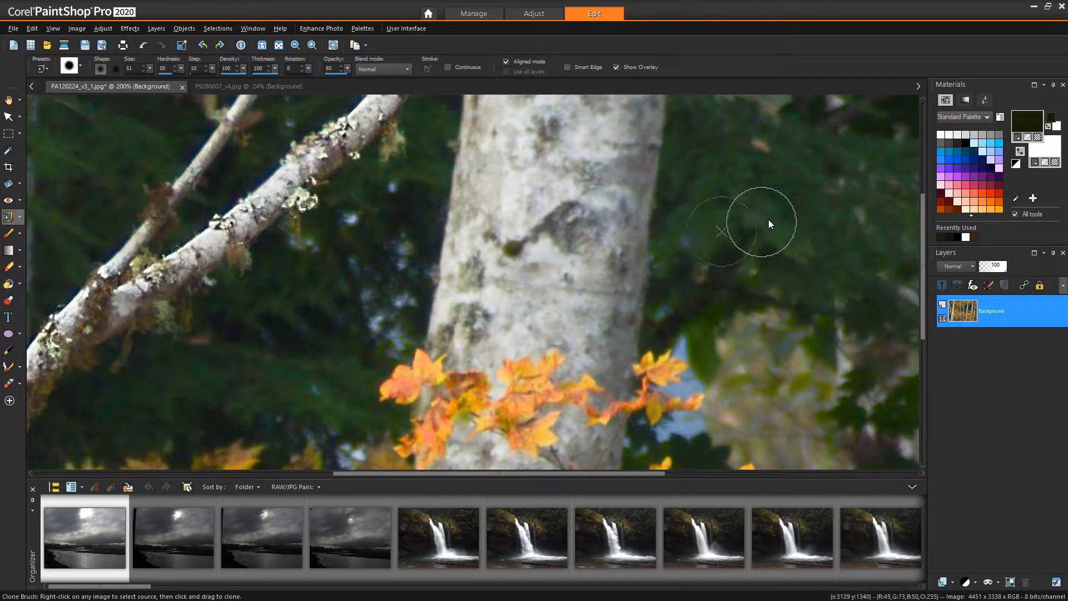
mouse_move(690, 242)
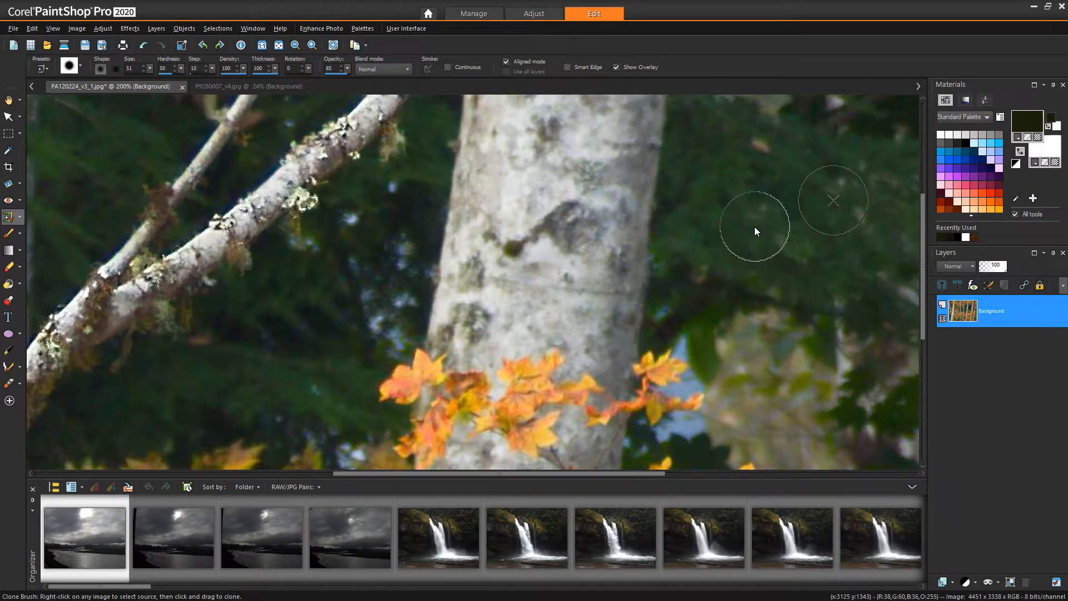
mouse_move(748, 225)
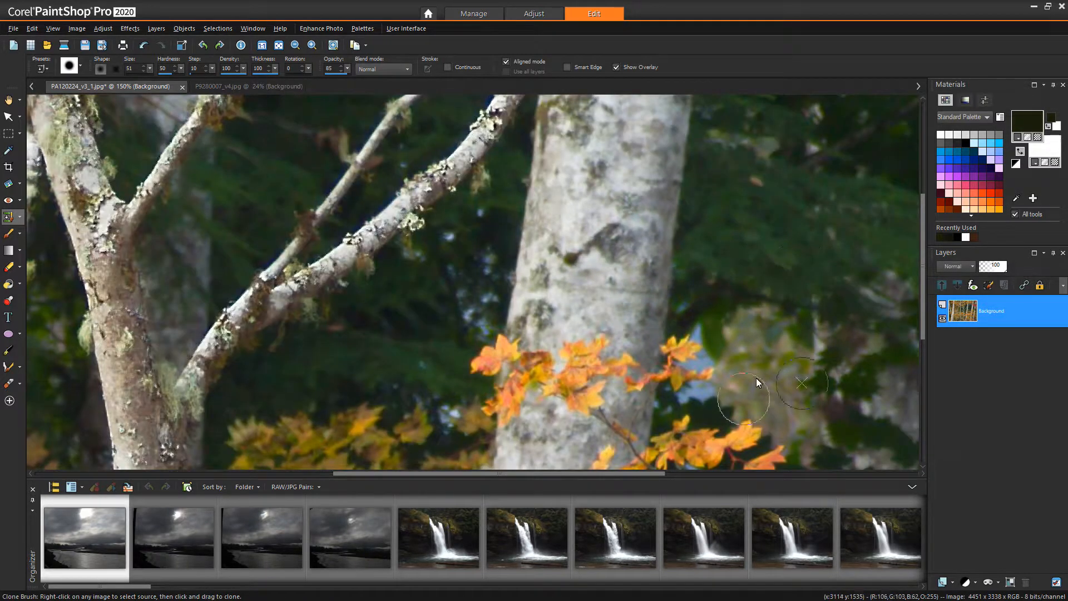
left_click(312, 45)
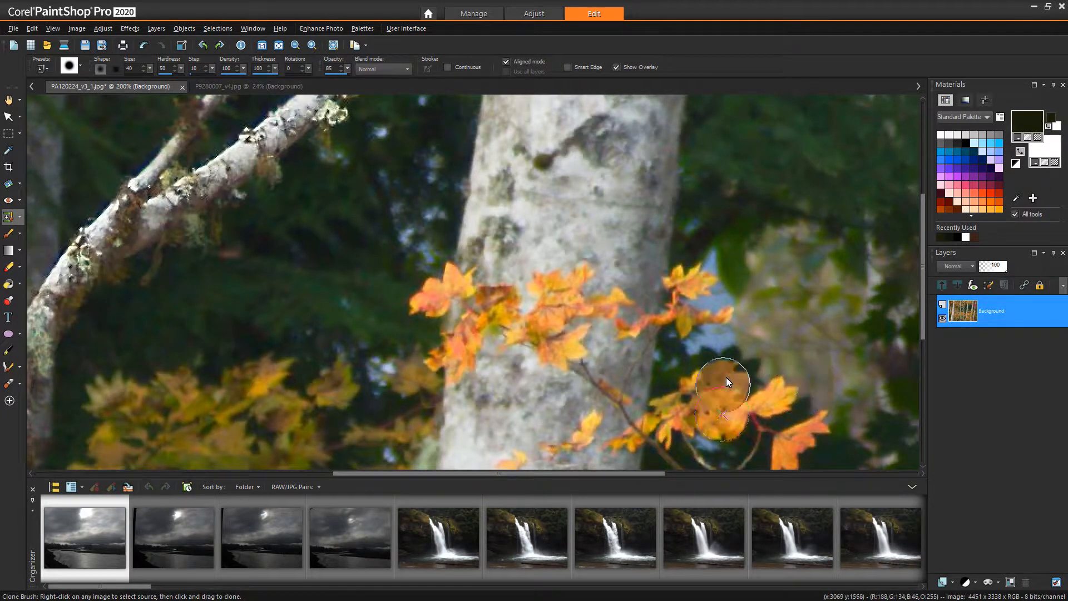
left_click_drag(725, 382, 712, 326)
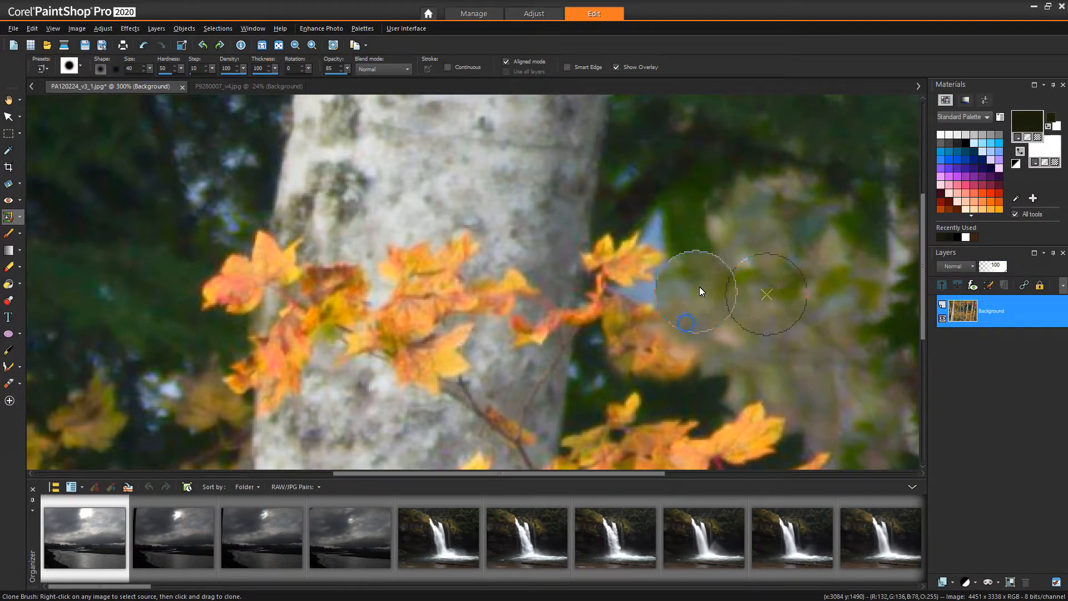
Clone leaves over the pale spot right of the trunk and the area near leaf tips
left_click_drag(702, 292, 698, 370)
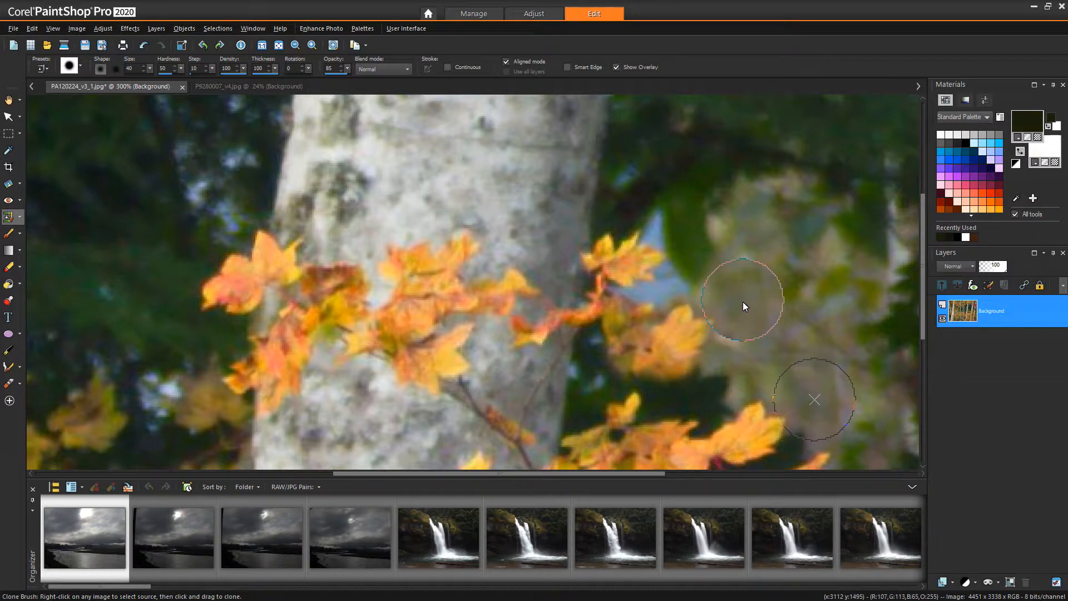
left_click_drag(745, 306, 713, 266)
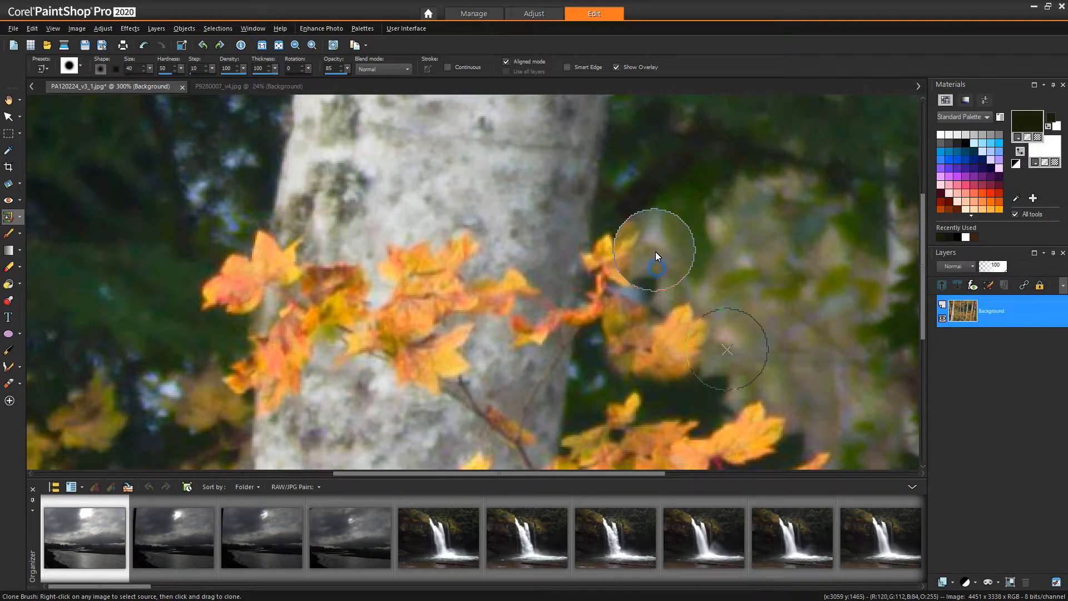
left_click_drag(656, 251, 714, 295)
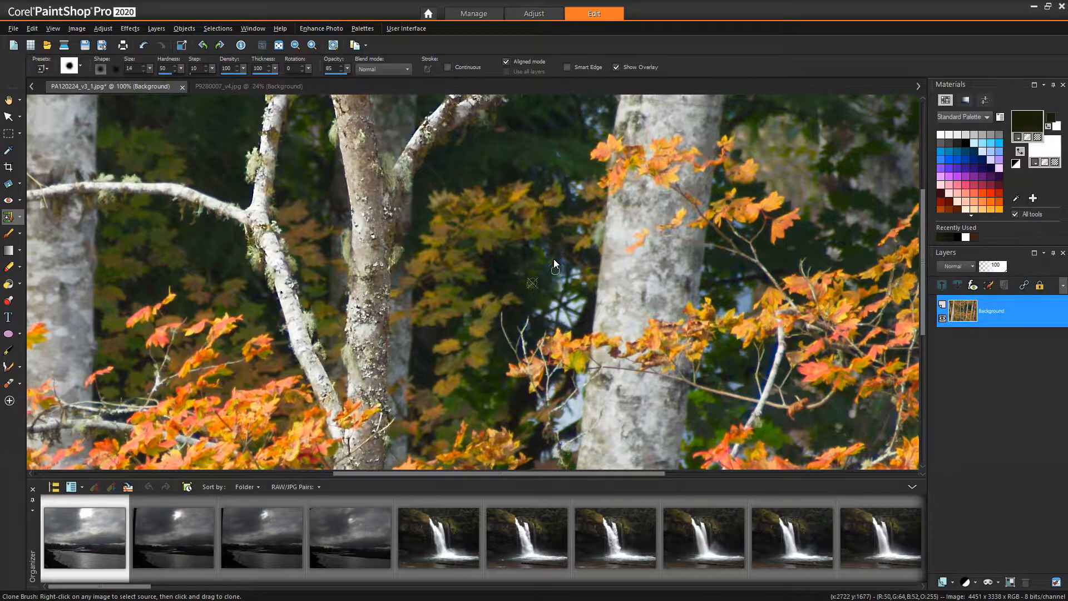
Set the clone source in the dark foliage among the orange leaves
right_click(514, 266)
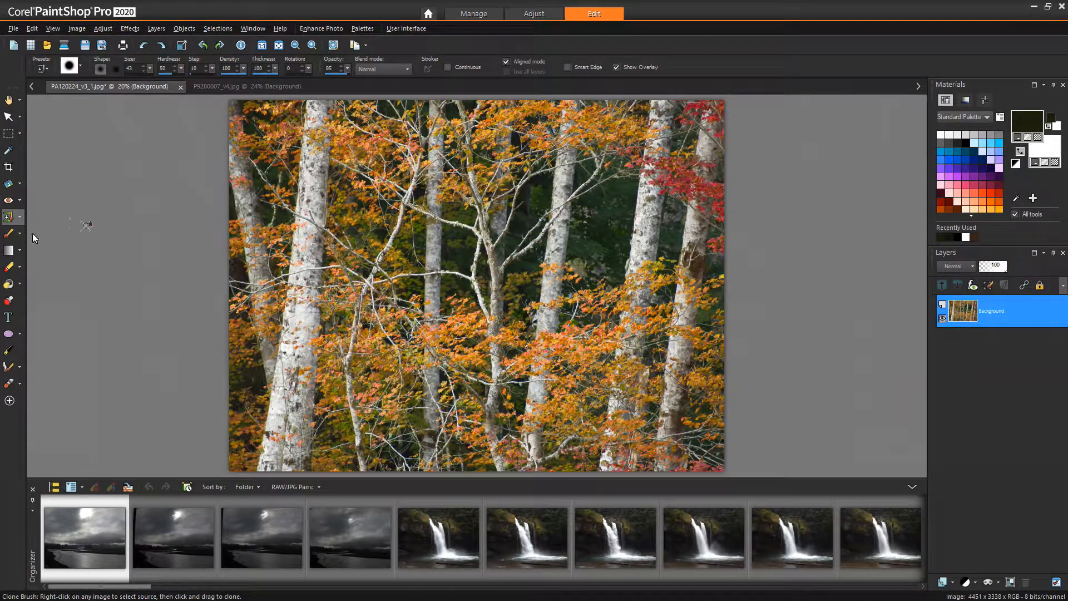
Zoom out to view the entire retouched birch photo and check the cloned gaps
left_click(10, 215)
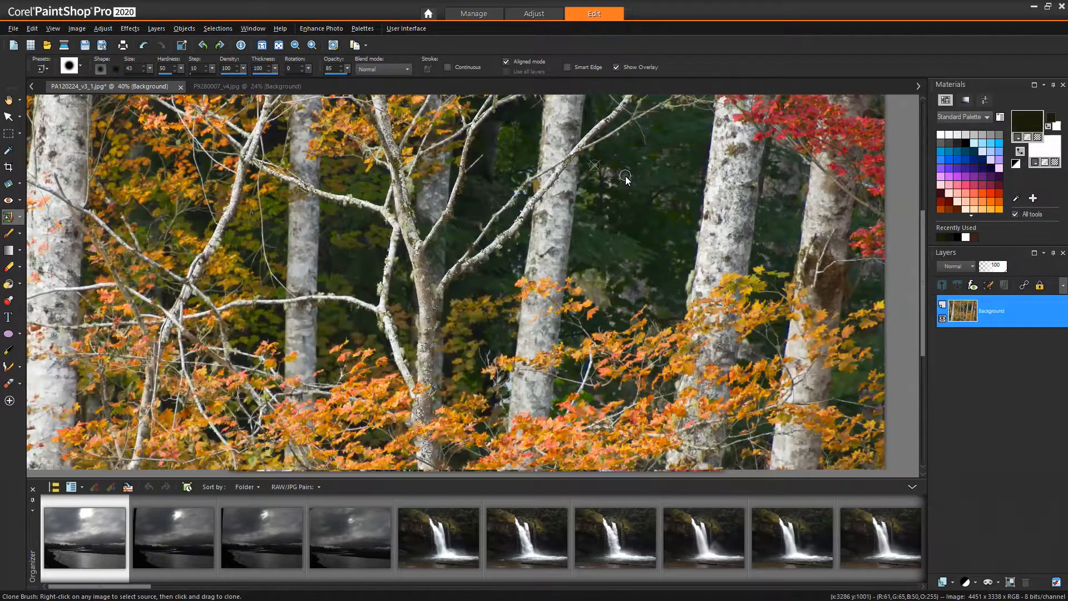
scroll("down", 3)
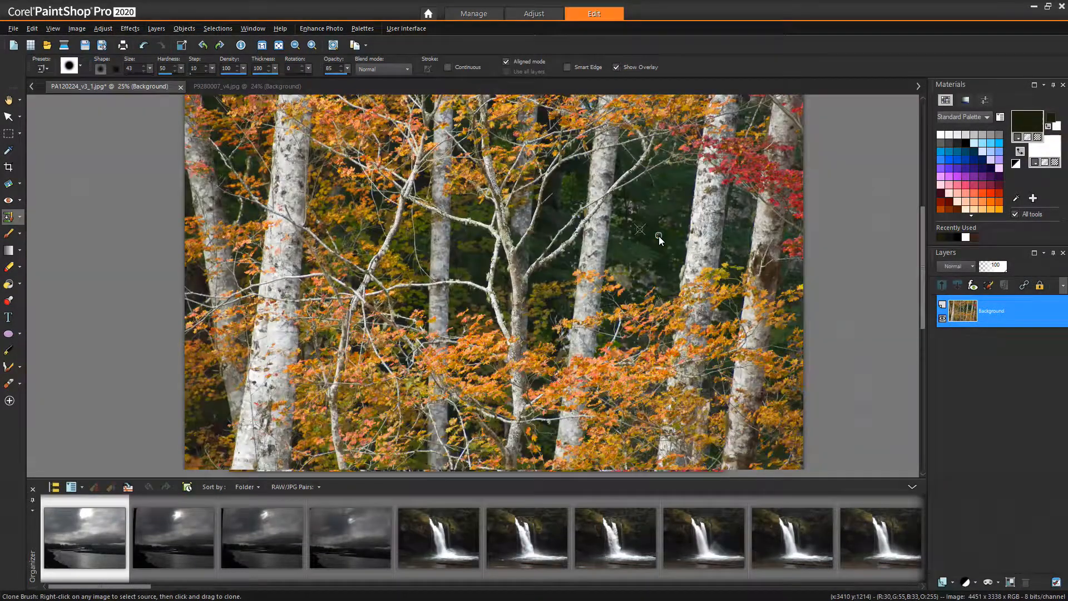